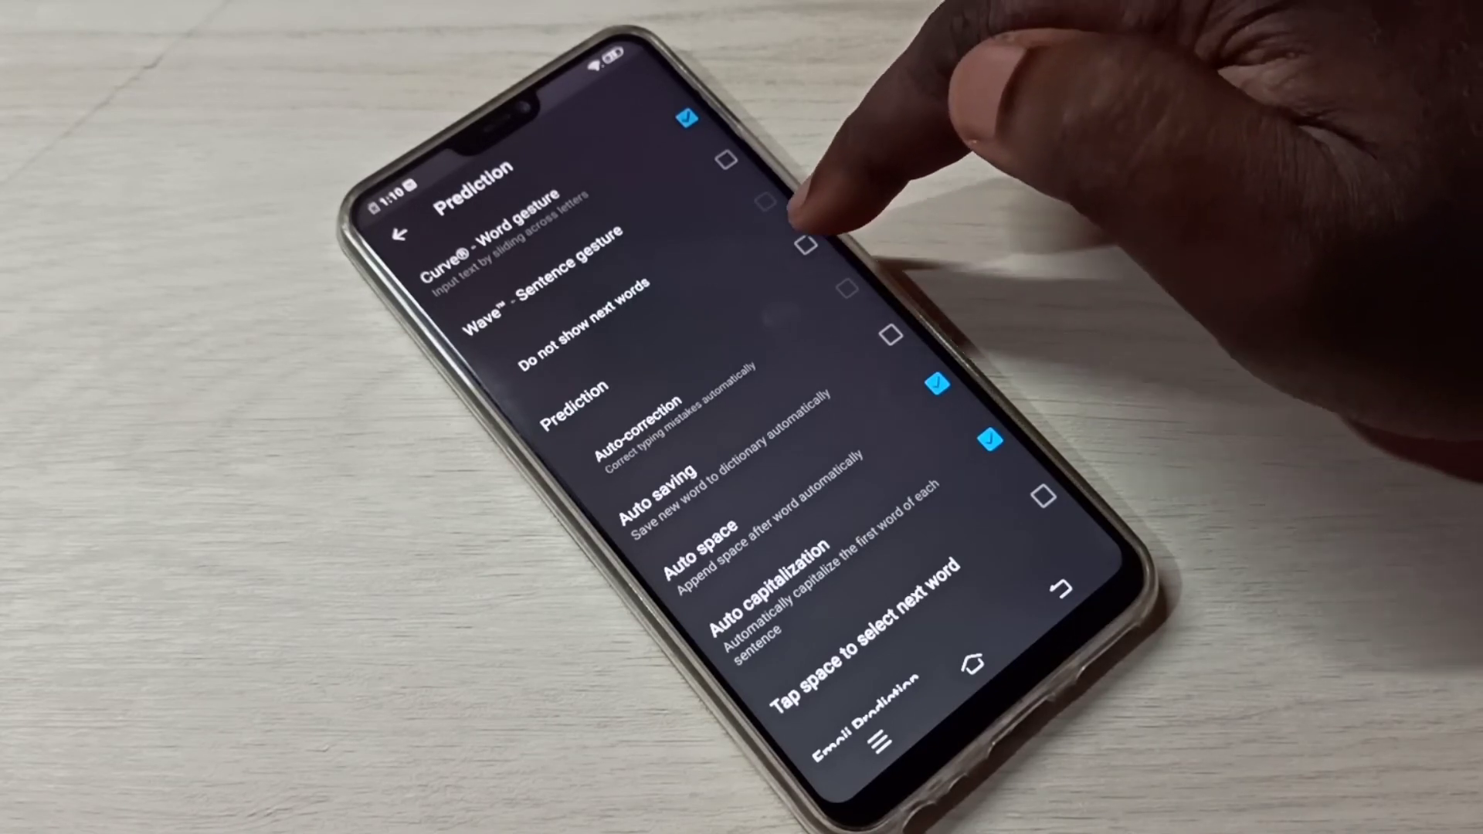
# - Tick the Prediction checkbox on the keyboard's Prediction settings screen
pyautogui.click(804, 244)
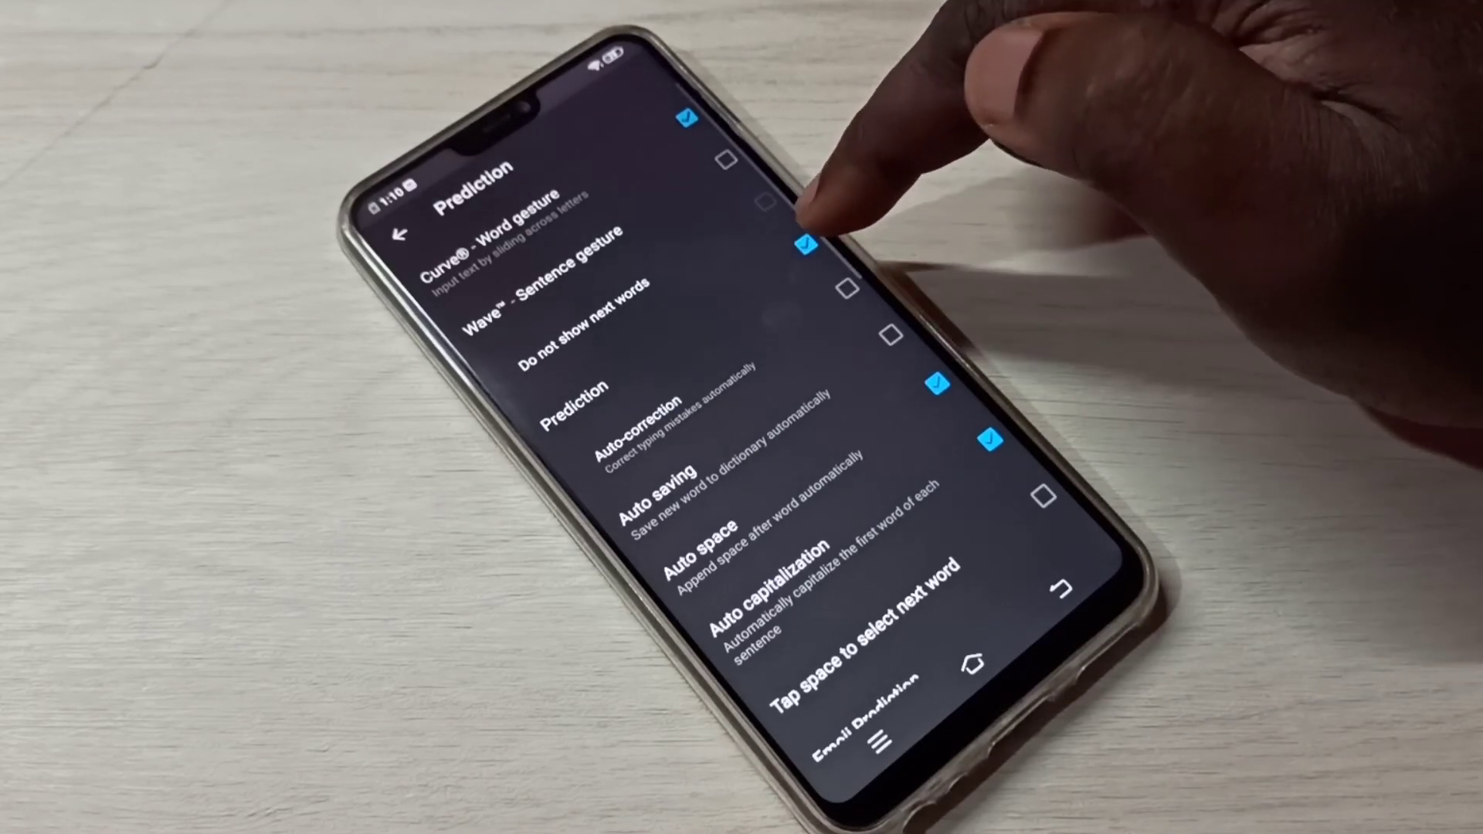